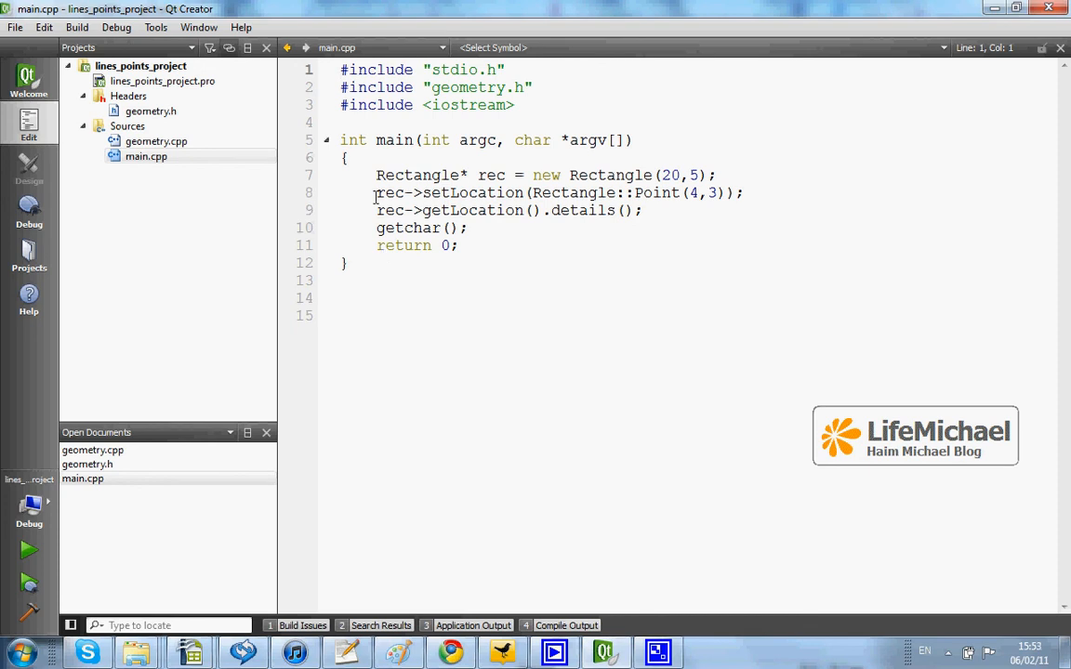
- Open geometry.h to view the Rectangle class and its nested Point class
left_click(149, 110)
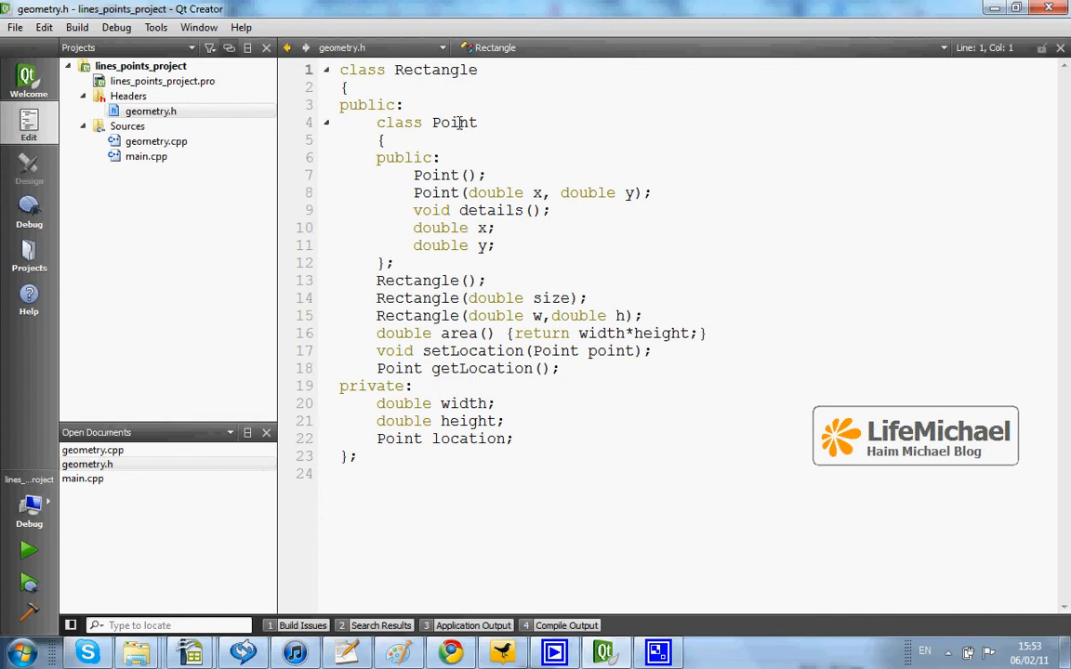
- Highlight the nested Point class name, then open geometry.cpp from Sources
double_click(454, 122)
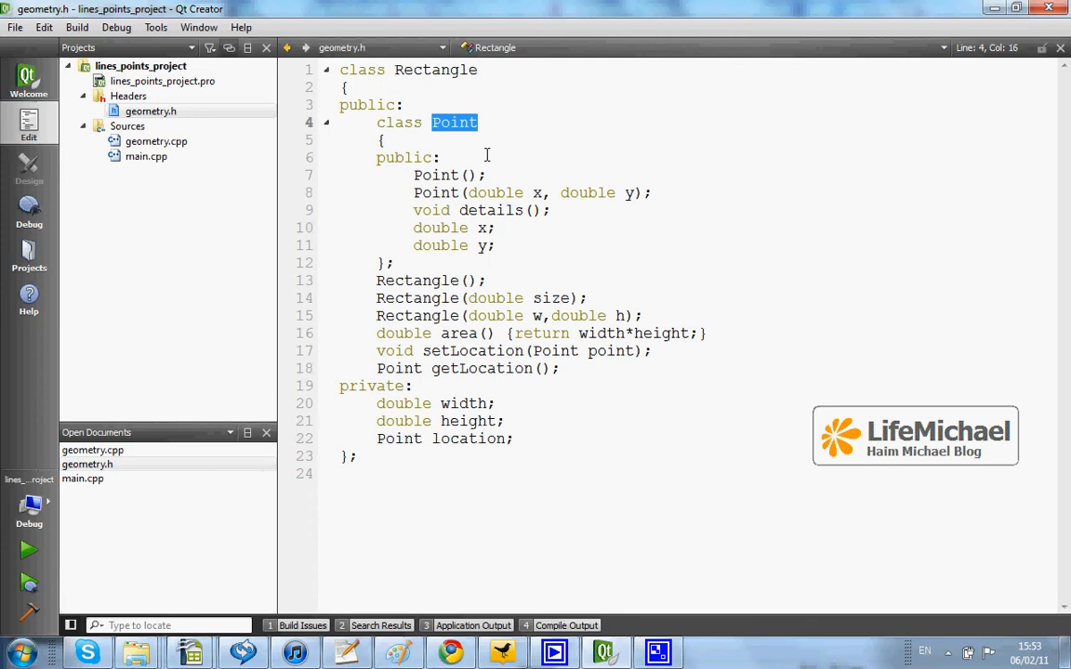
left_click(441, 157)
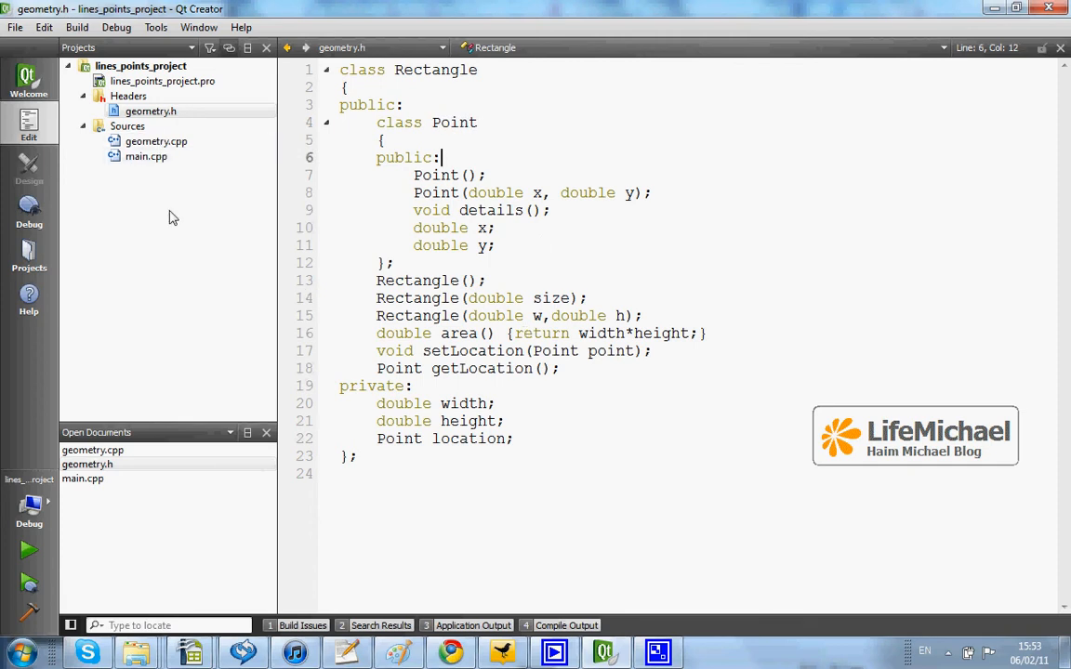
left_click(156, 141)
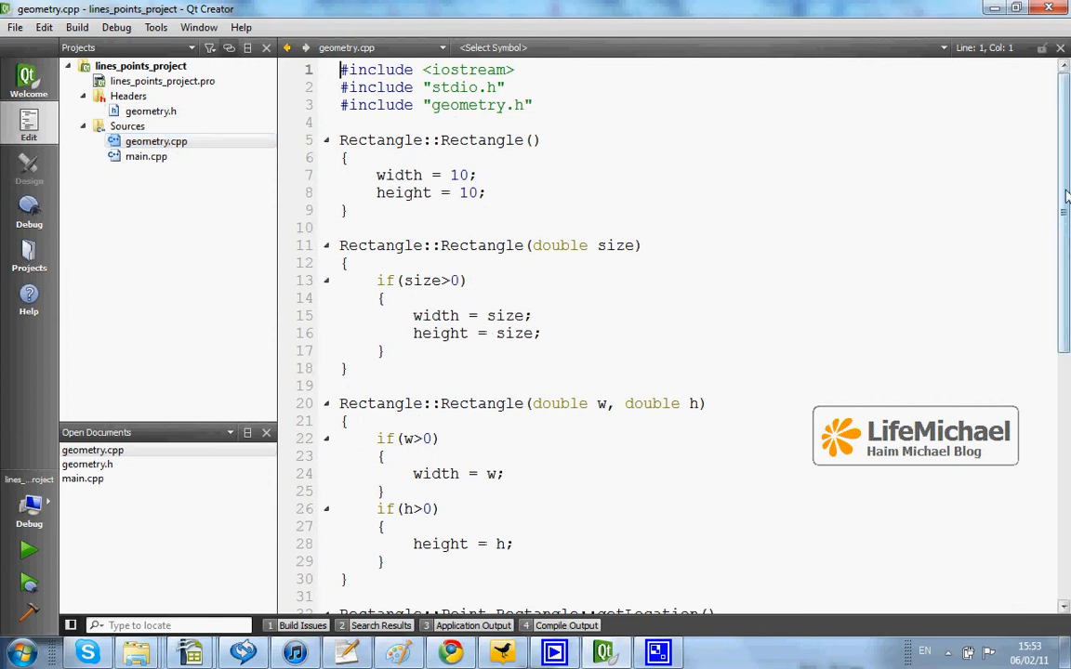
- Review the Rectangle and Point definitions in geometry.cpp, then switch to main.cpp
scroll("down", 3)
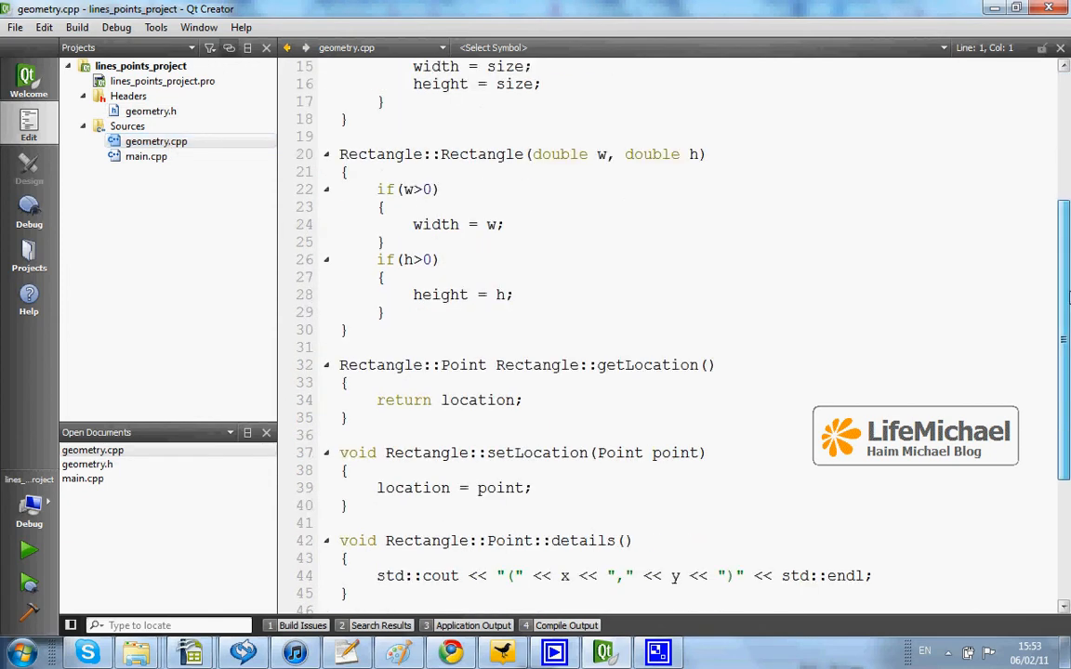
scroll("down", 3)
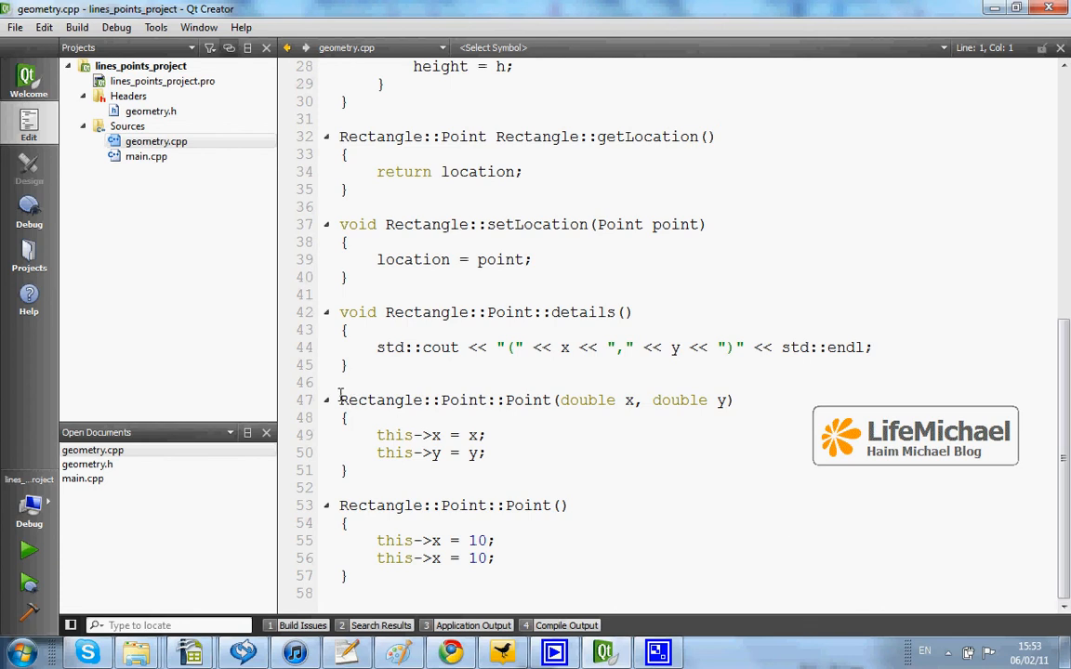
left_click(342, 382)
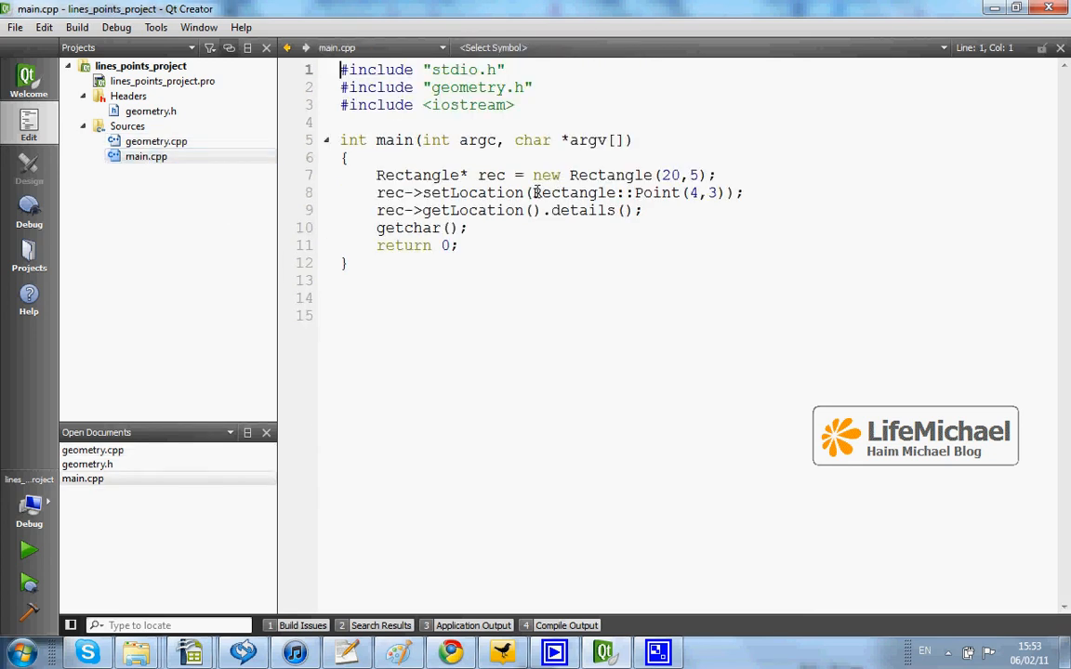
- Highlight the Rectangle::Point(4,3) constructor call in main.cpp
double_click(577, 193)
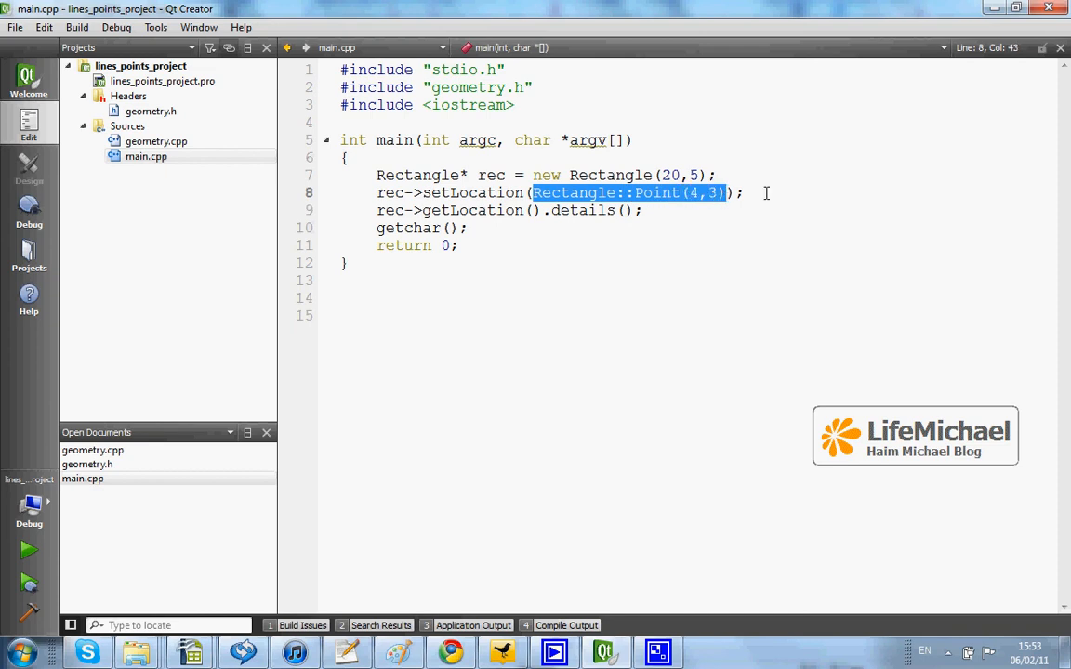
left_click(735, 193)
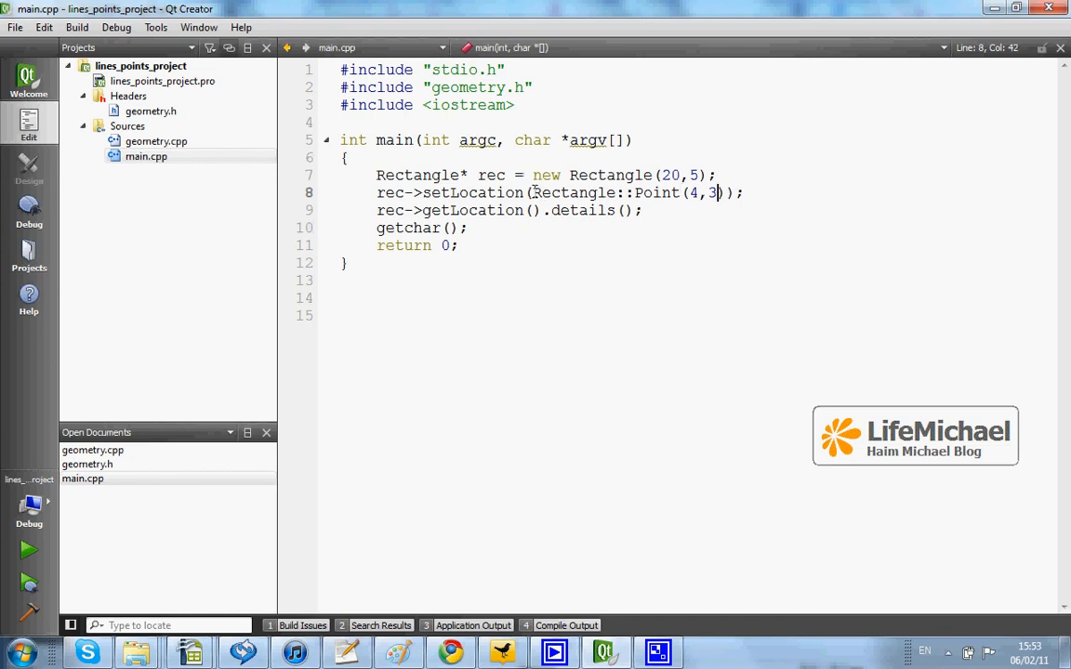
double_click(577, 192)
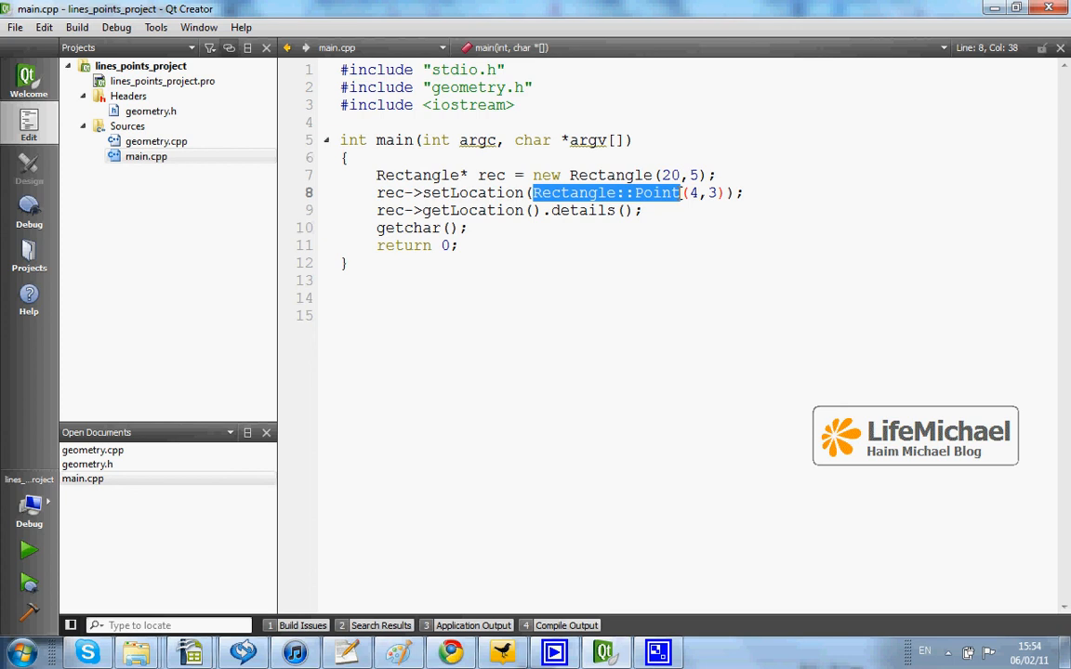
mouse_move(656, 265)
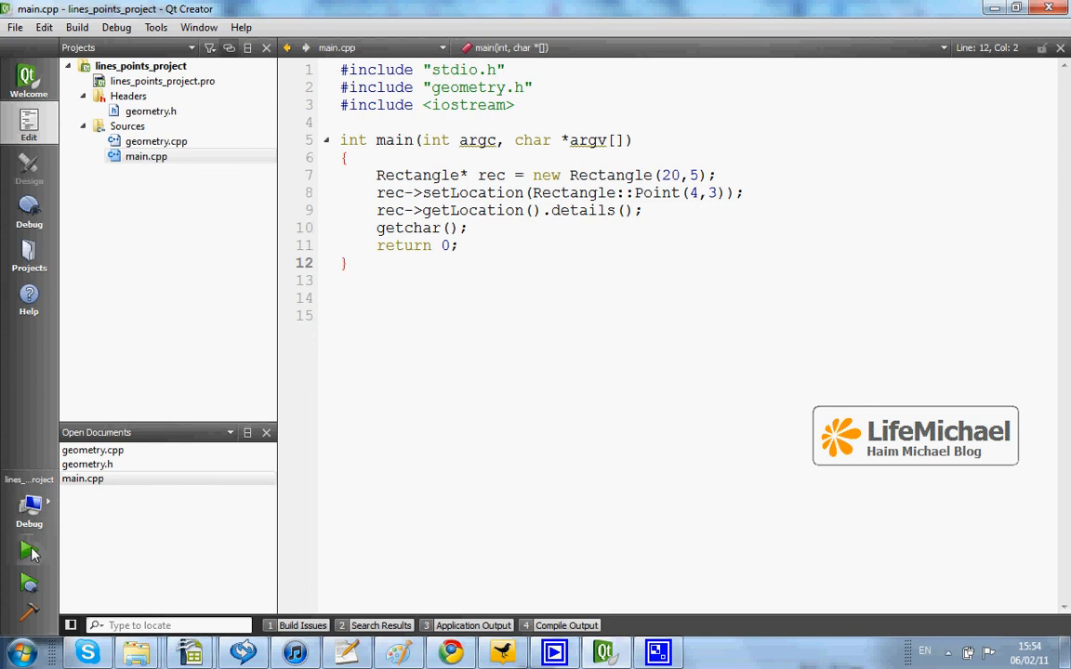
- Build and run lines_points_project so the output shows the executable starting
left_click(29, 553)
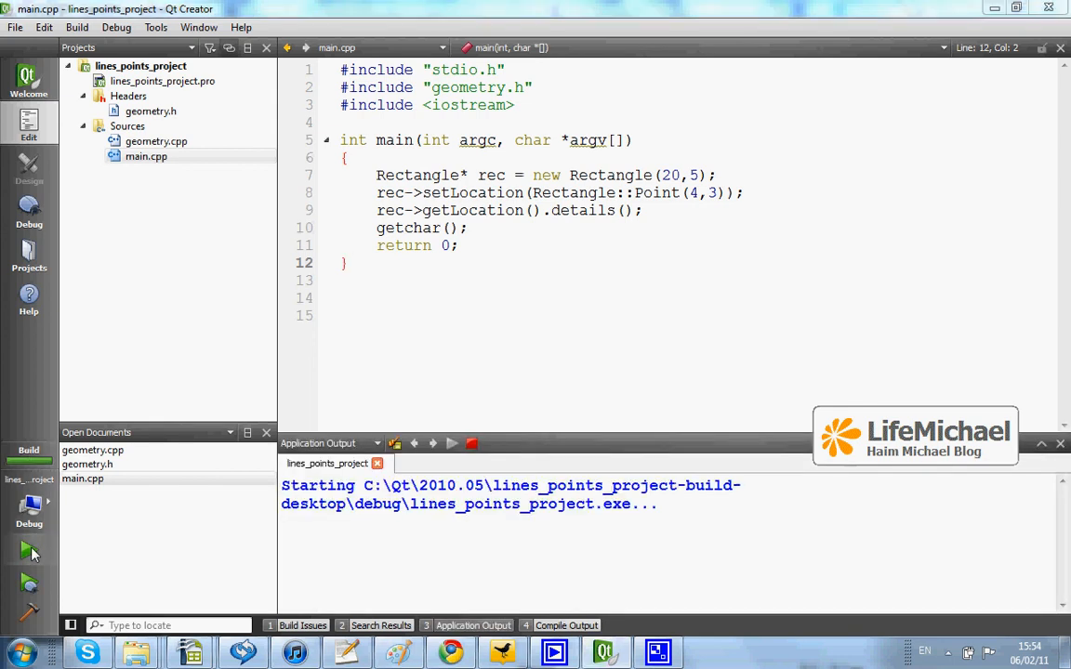